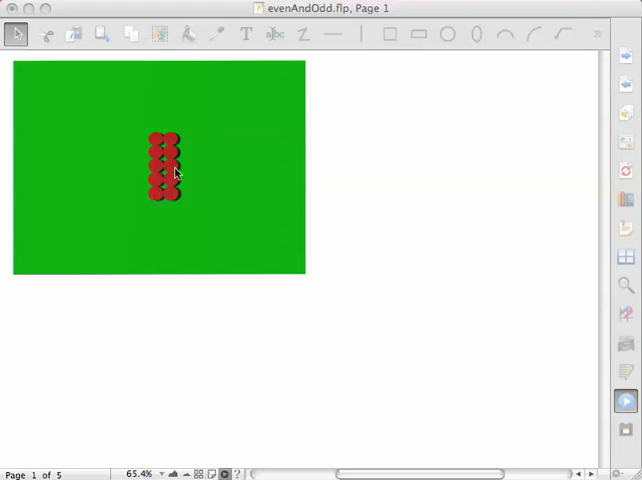
pyautogui.moveTo(175, 178)
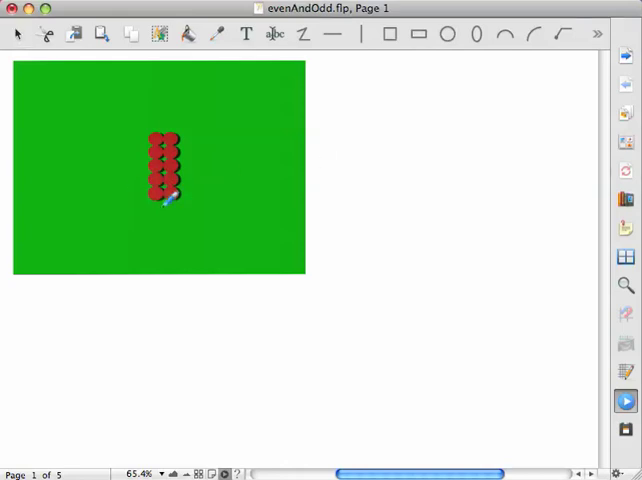
pyautogui.moveTo(240, 150)
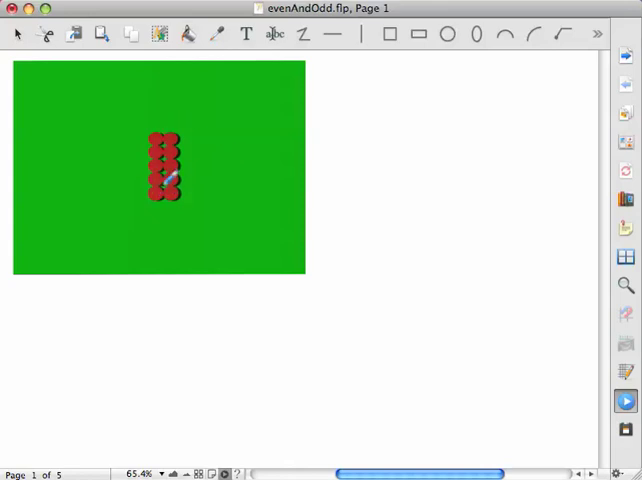
pyautogui.moveTo(165, 180)
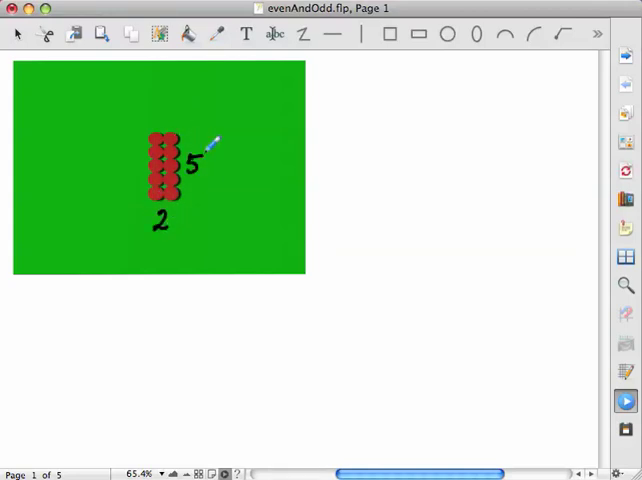
pyautogui.moveTo(440, 55)
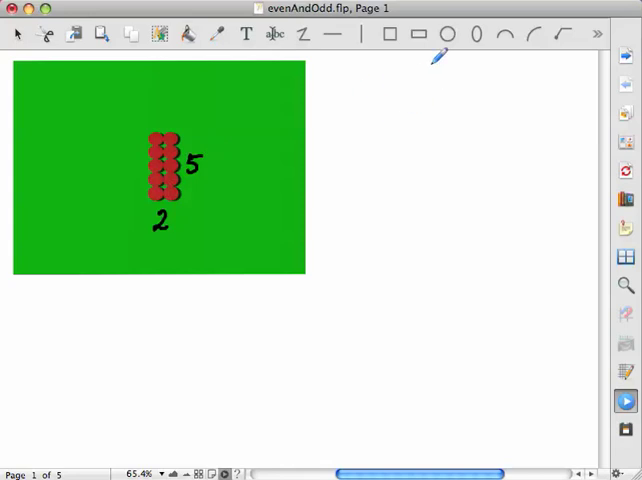
pyautogui.moveTo(335, 83)
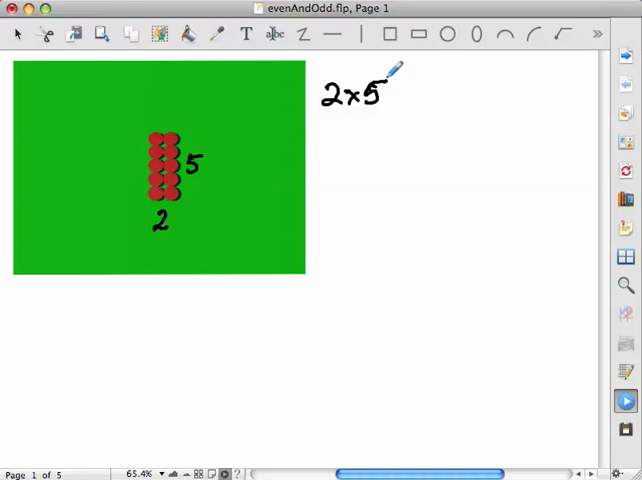
pyautogui.moveTo(132, 240)
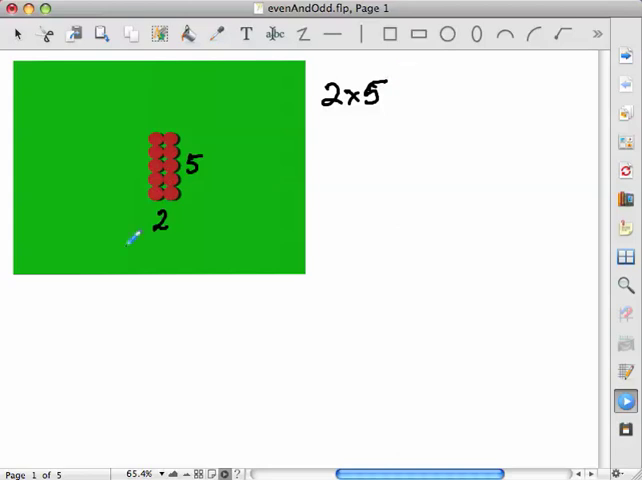
pyautogui.moveTo(185, 190)
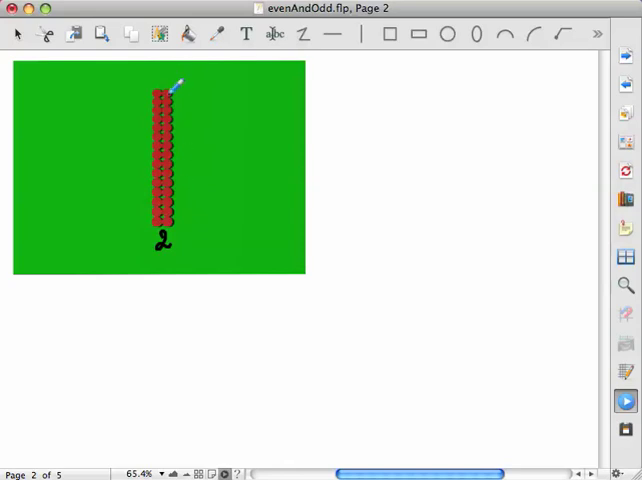
pyautogui.moveTo(190, 145)
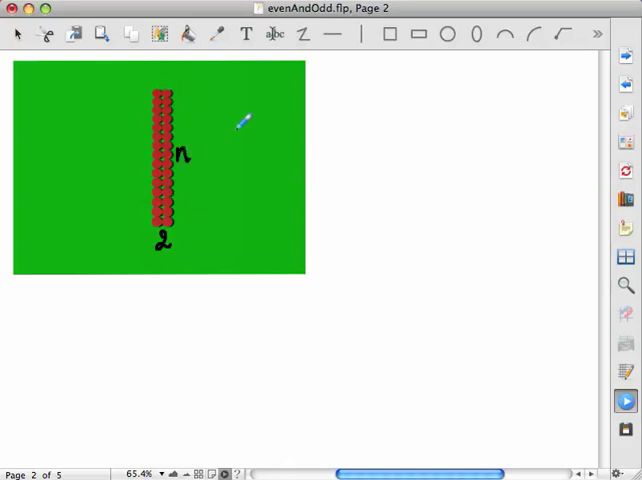
pyautogui.moveTo(240, 125)
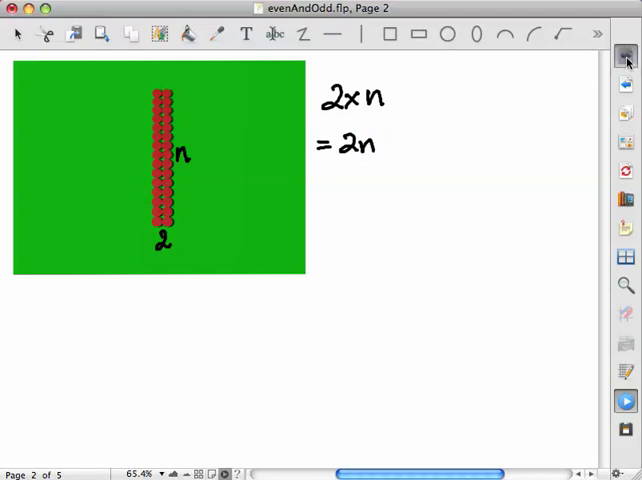
# On page 3, ink 2×3 + 2×2 beside the arrays and mark them 4 and 6
pyautogui.click(625, 57)
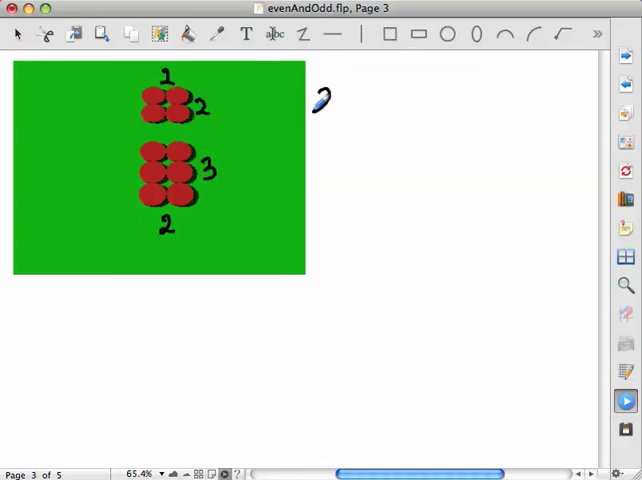
pyautogui.moveTo(315, 100); pyautogui.dragTo(375, 105)
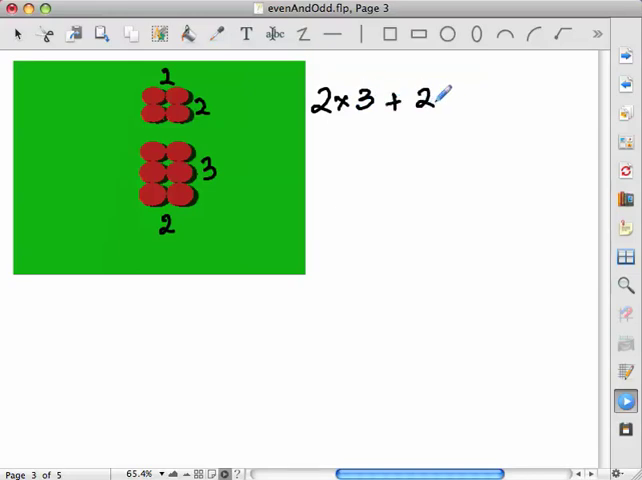
pyautogui.write('x 2')
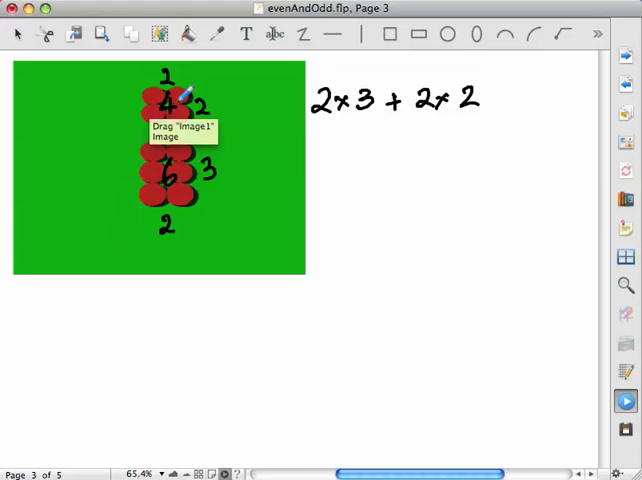
pyautogui.moveTo(385, 135)
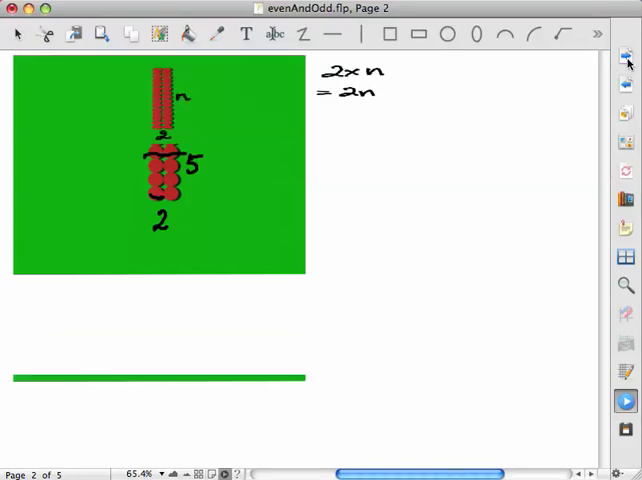
# On page 3, write = 2×5 and = 2×(3+2) beneath 2×3 + 2×2
pyautogui.click(626, 57)
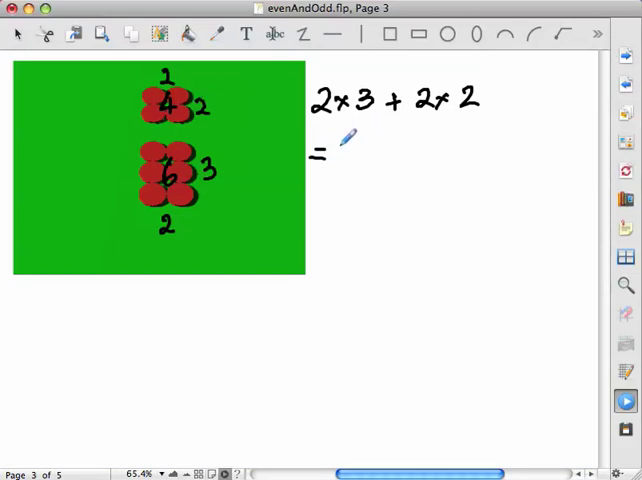
pyautogui.moveTo(330, 153); pyautogui.dragTo(375, 153)
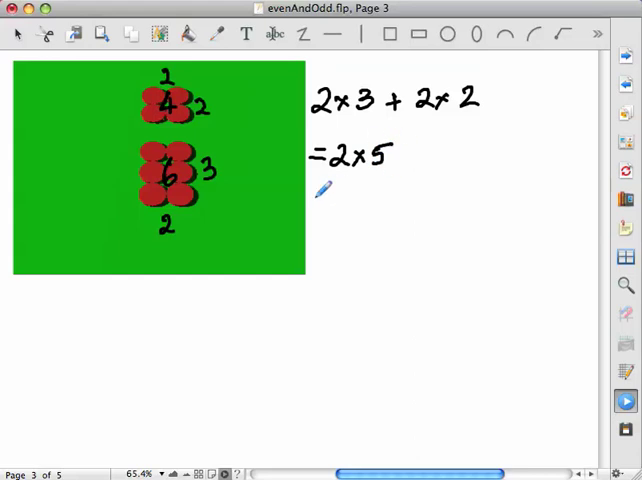
pyautogui.moveTo(315, 205); pyautogui.dragTo(370, 200)
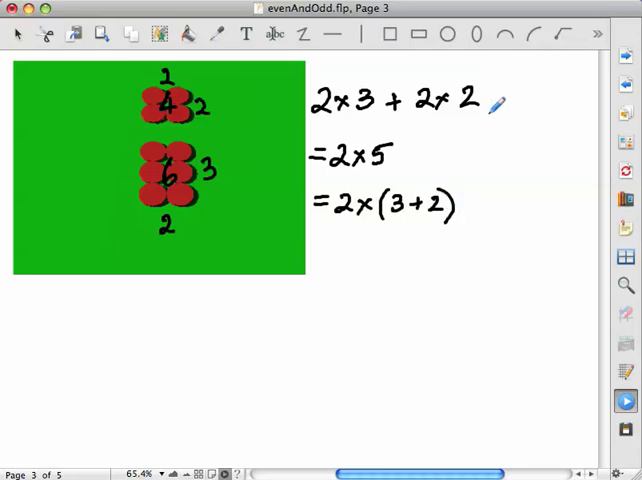
pyautogui.moveTo(345, 80)
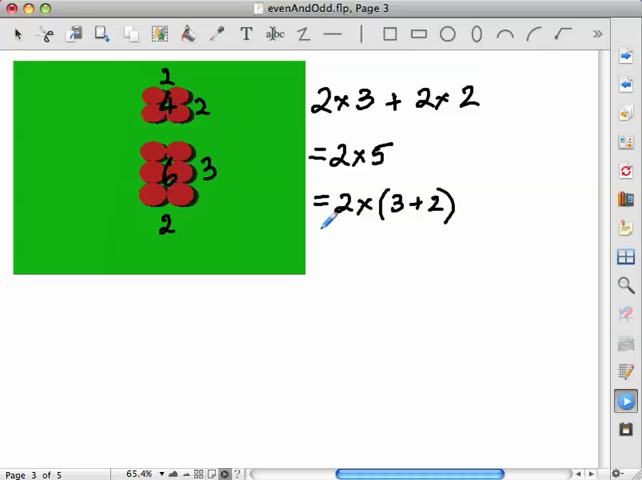
pyautogui.moveTo(483, 203)
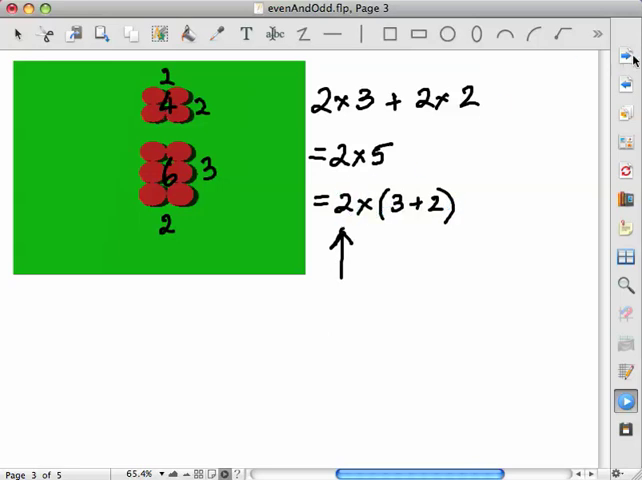
# Advance to page 4 with its two long counter arrays
pyautogui.click(624, 84)
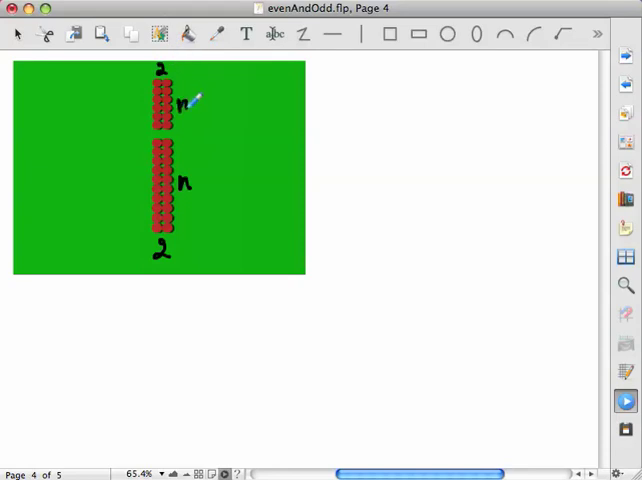
pyautogui.moveTo(190, 105)
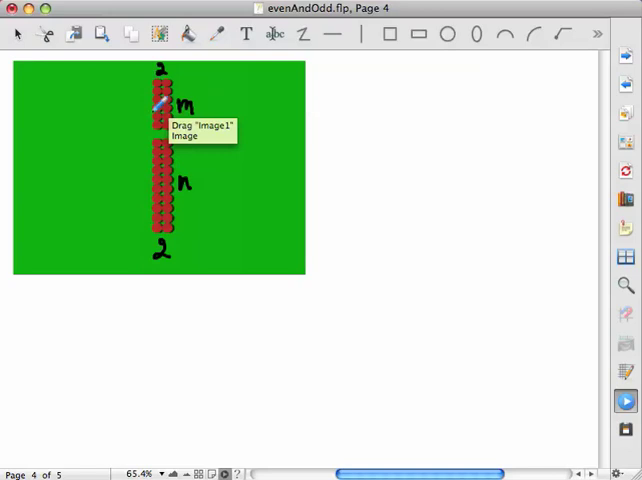
pyautogui.moveTo(390, 75)
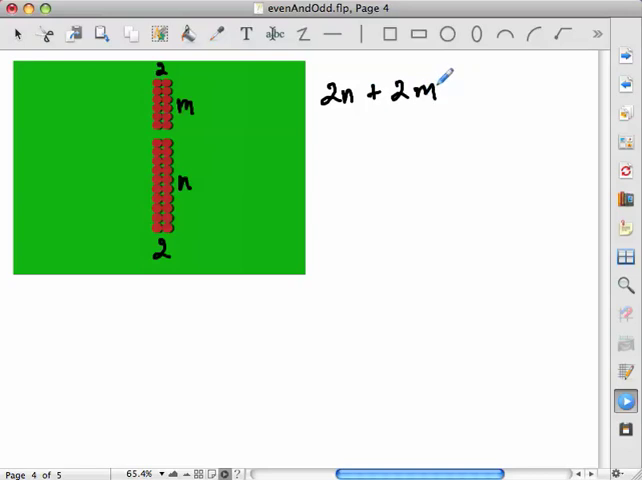
pyautogui.moveTo(330, 130)
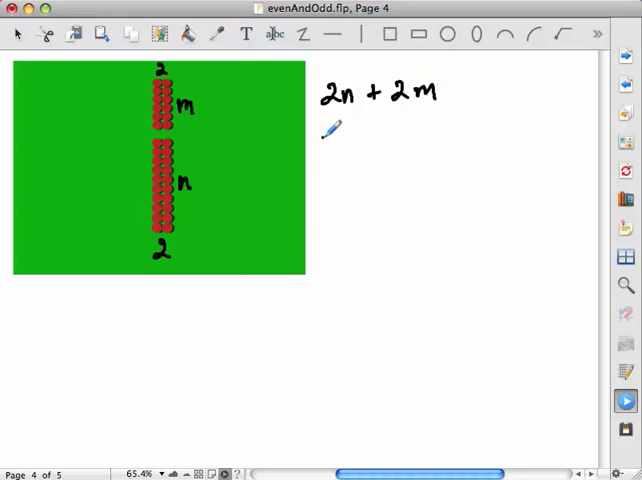